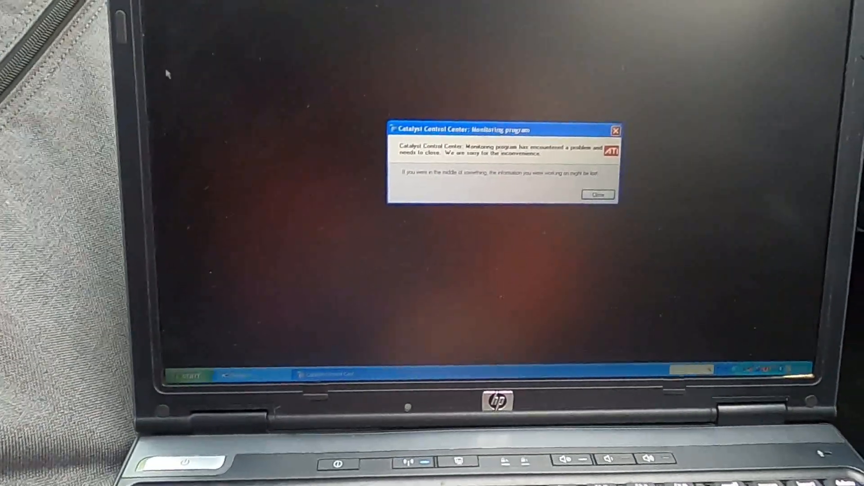
- Dismiss the Catalyst Control Center crash message so DiagBox can launch
{"action": "left_click", "coordinate": [598, 194]}
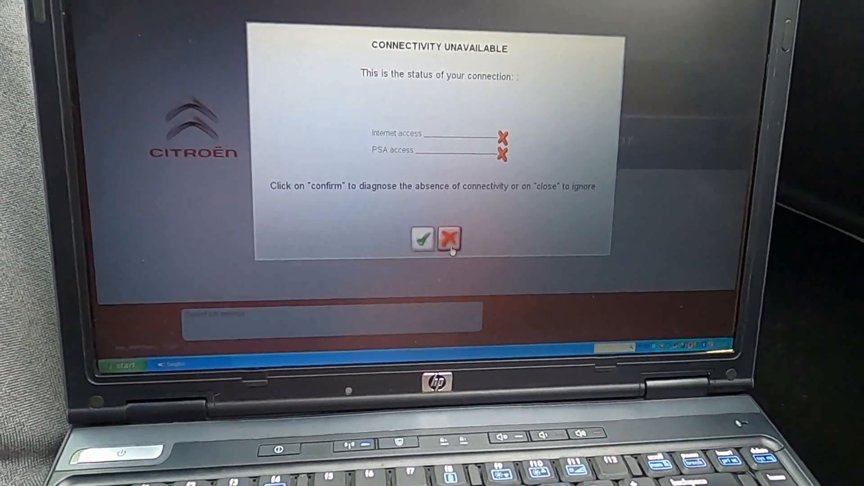
- Dismiss the connectivity warning, select Peugeot 407 and start identifying it to read the VIN
{"action": "left_click", "coordinate": [450, 239]}
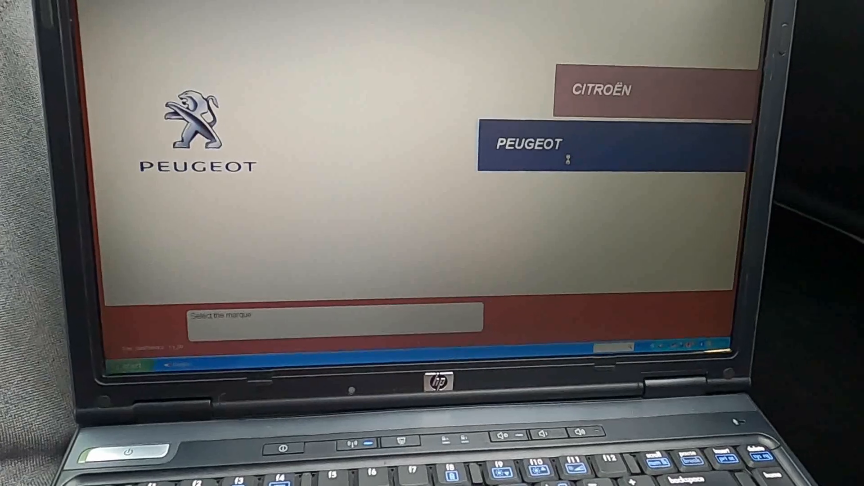
{"action": "left_click", "coordinate": [546, 144]}
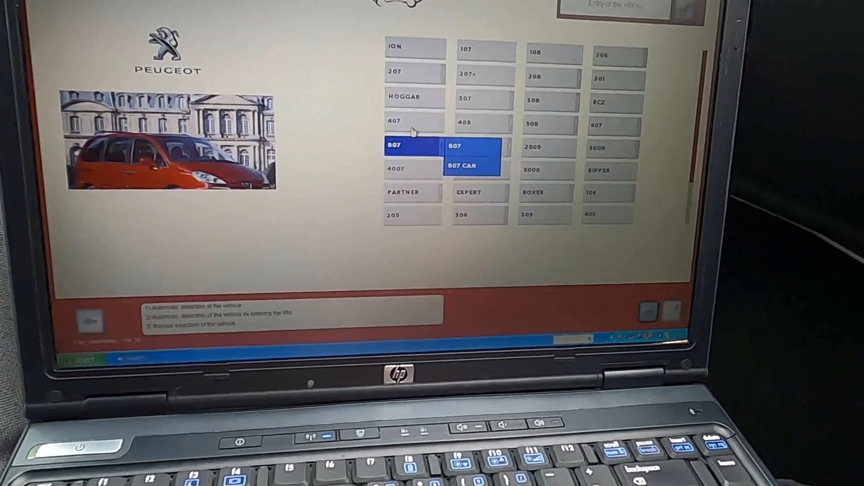
{"action": "left_click", "coordinate": [393, 121]}
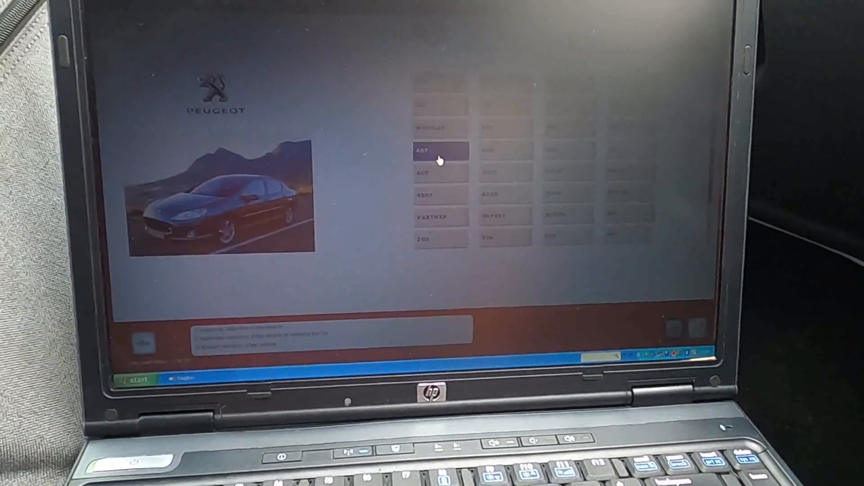
{"action": "left_click", "coordinate": [439, 151]}
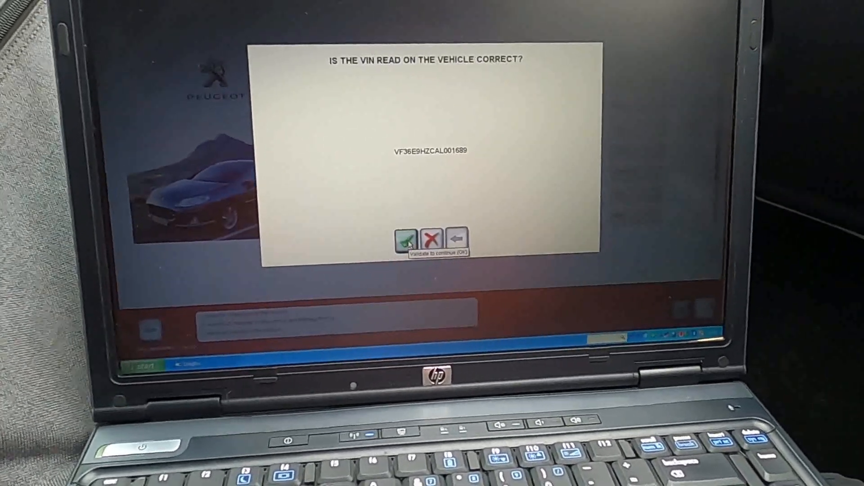
- Confirm the read VIN and dismiss the Connectivity Unavailable warnings to reach the launch menu
{"action": "left_click", "coordinate": [406, 238]}
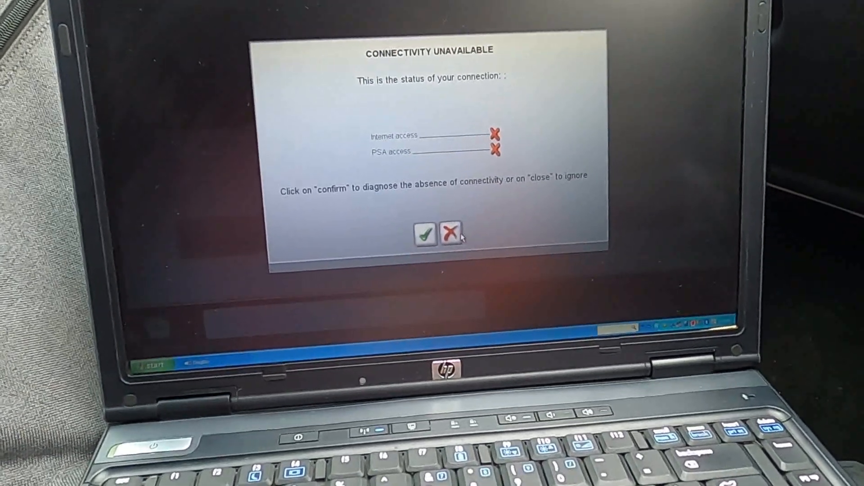
{"action": "left_click", "coordinate": [426, 234]}
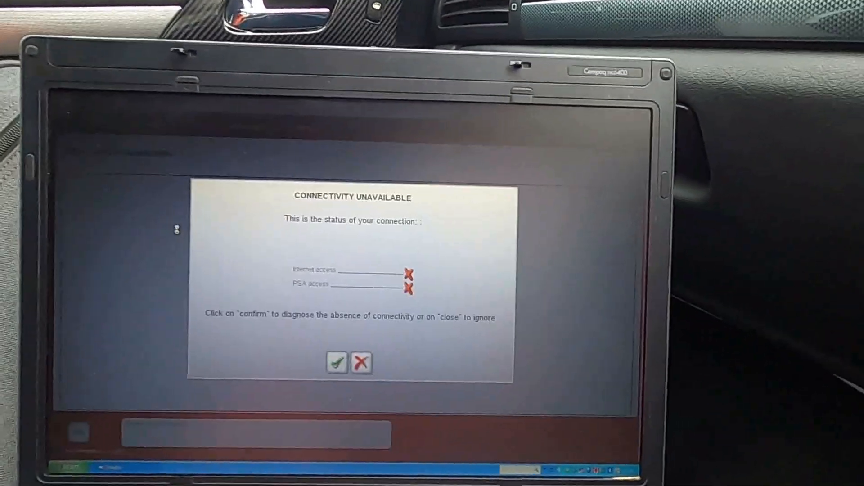
{"action": "left_click", "coordinate": [361, 363]}
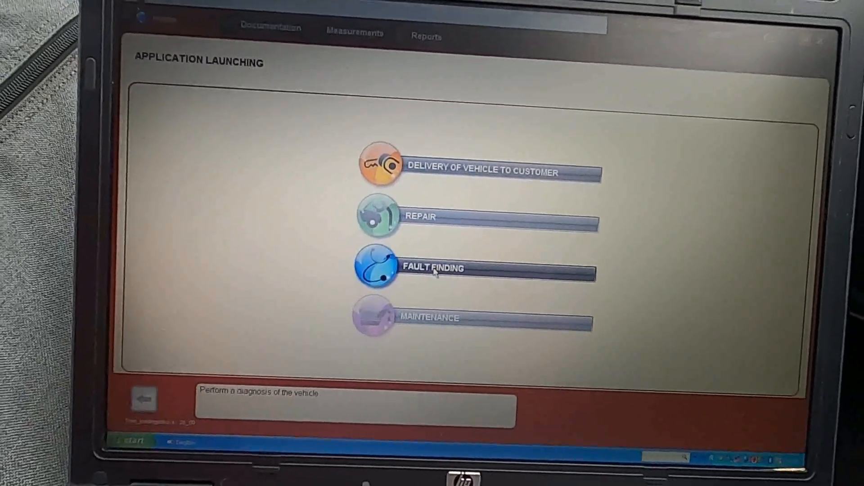
- Launch Fault Finding to run the Global Test on the vehicle's control units
{"action": "left_click", "coordinate": [434, 268]}
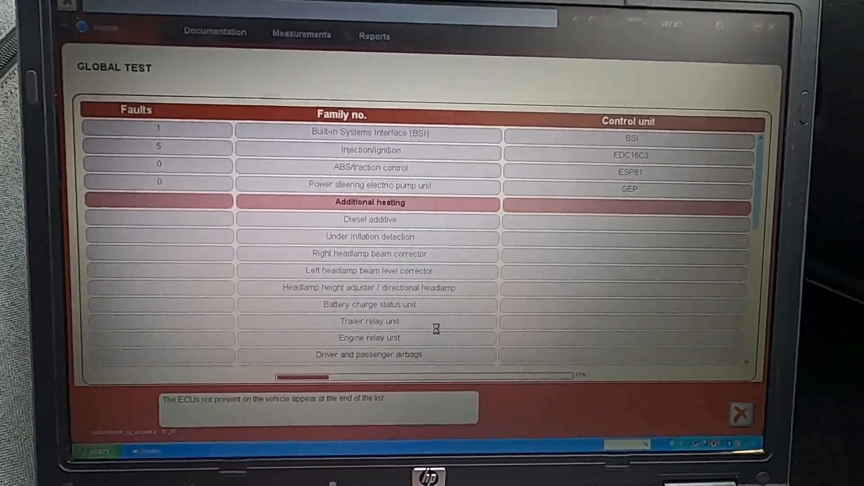
- Scroll through the Global Test results while BSI shows 1 fault and injection/ignition 5
{"action": "scroll", "scroll_direction": "down", "scroll_amount": 3}
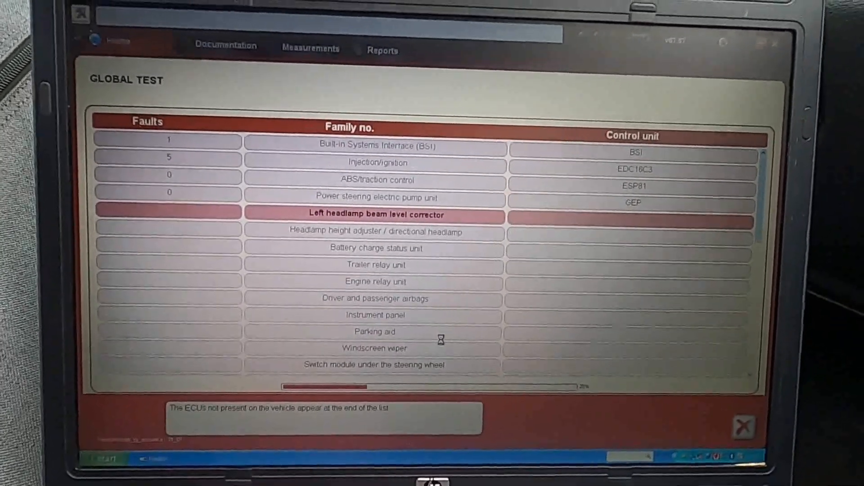
{"action": "scroll", "scroll_direction": "down", "scroll_amount": 3}
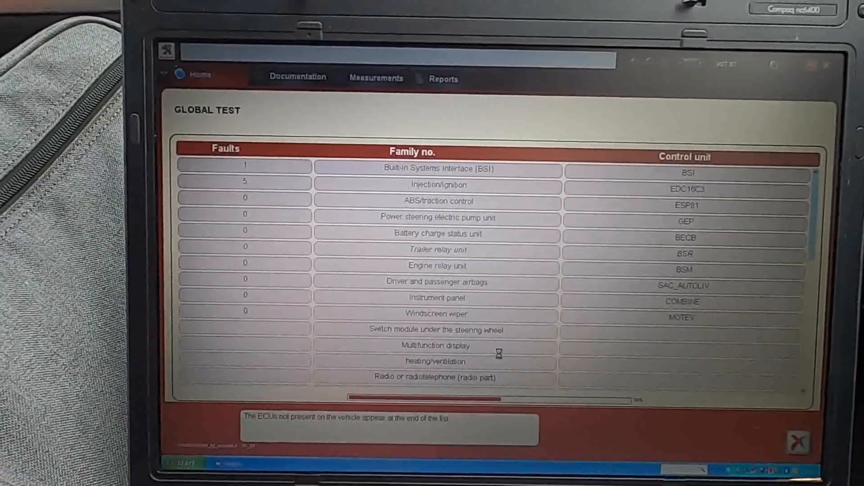
{"action": "left_click", "coordinate": [436, 350]}
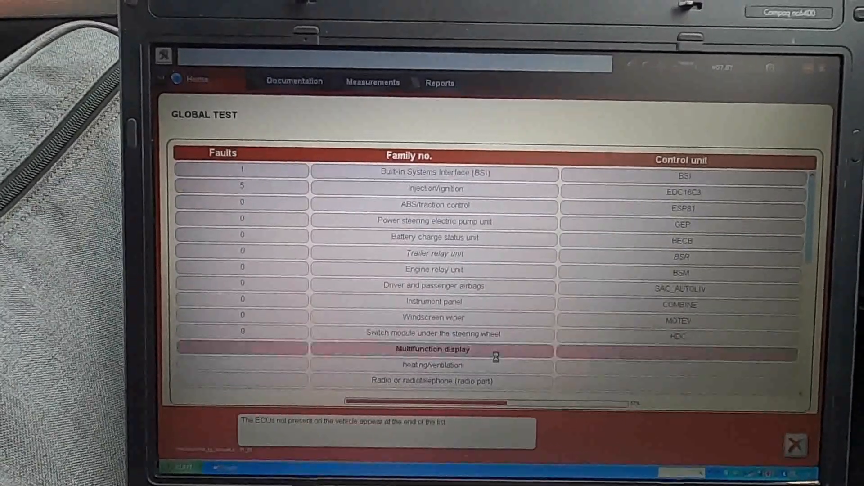
{"action": "scroll", "scroll_direction": "down", "scroll_amount": 3}
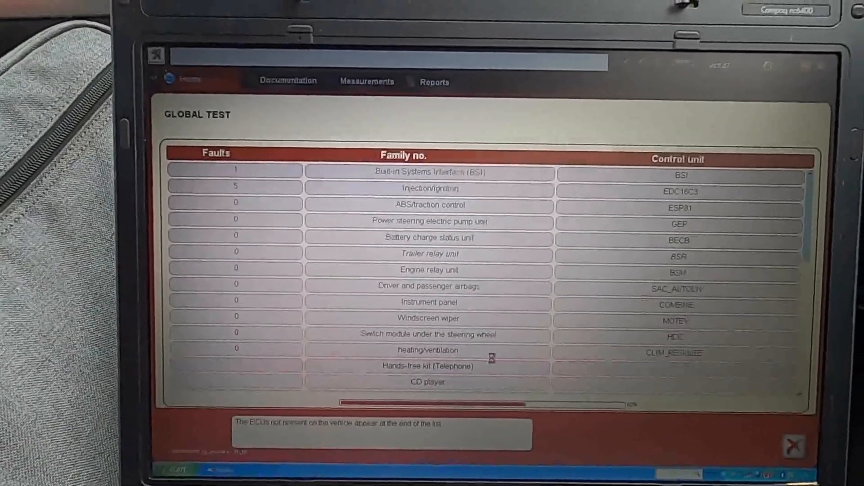
{"action": "left_click", "coordinate": [439, 356]}
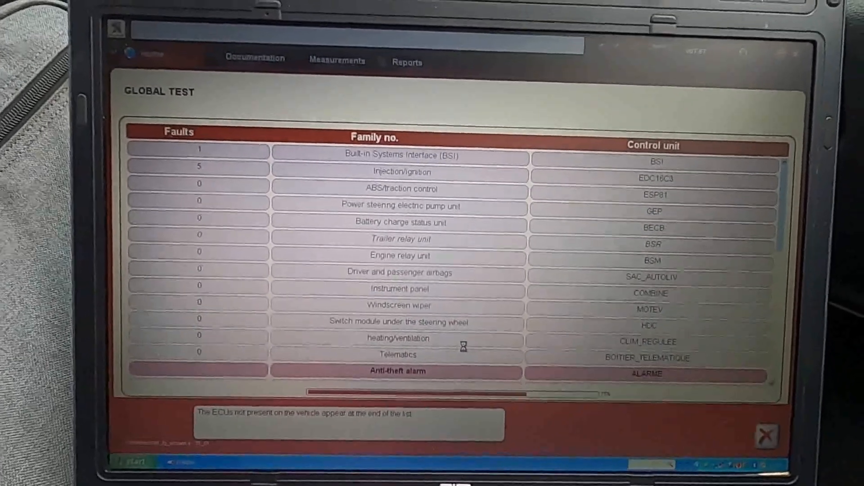
{"action": "scroll", "scroll_direction": "down", "scroll_amount": 3}
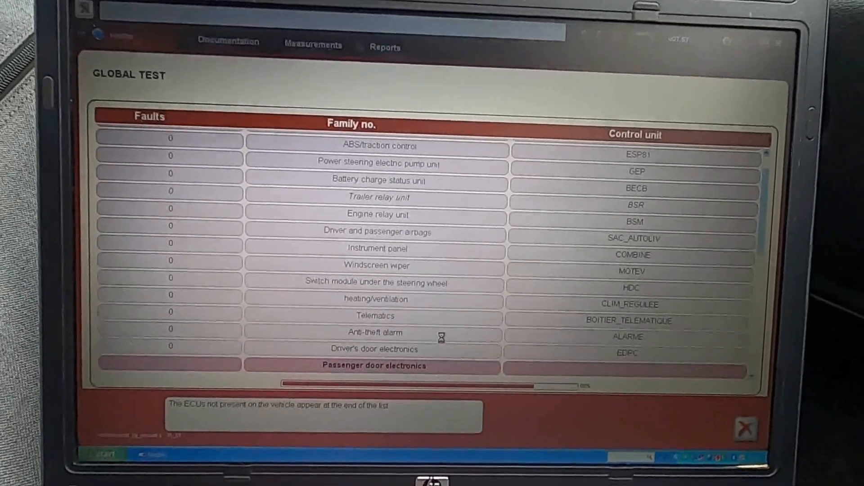
{"action": "scroll", "scroll_direction": "down", "scroll_amount": 3}
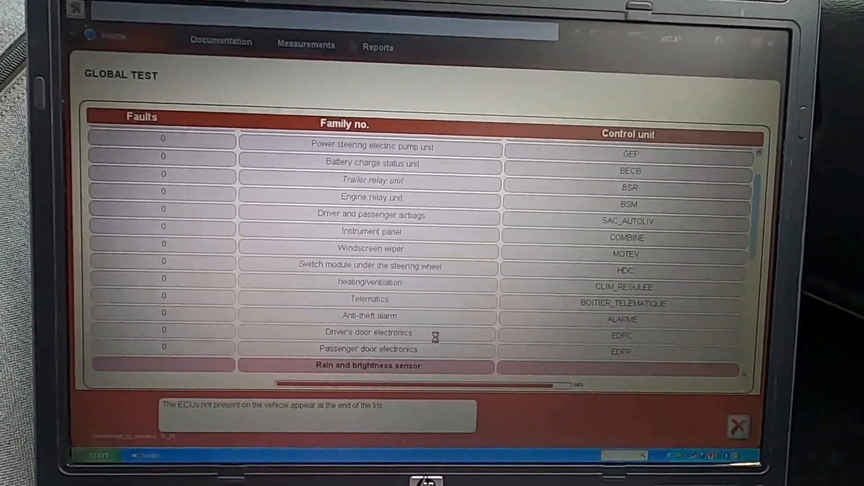
{"action": "scroll", "scroll_direction": "down", "scroll_amount": 3}
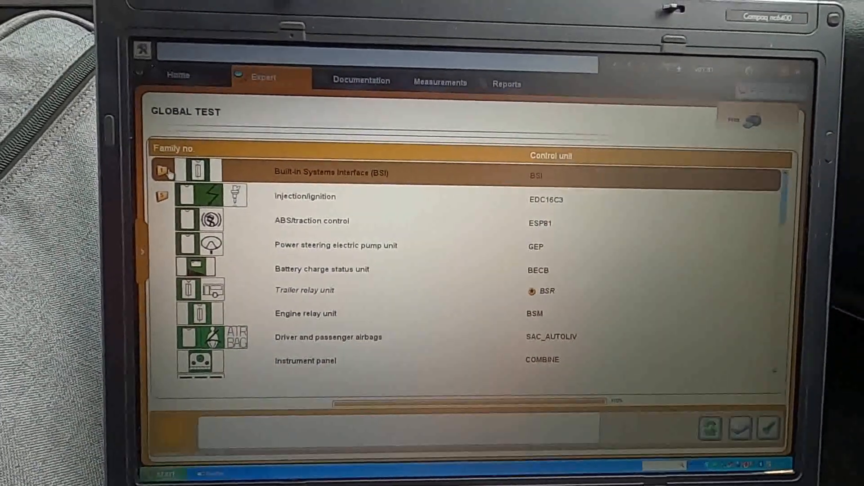
- Expand the BSI and injection/ignition fault details, dismissing the connectivity notices
{"action": "left_click", "coordinate": [164, 168]}
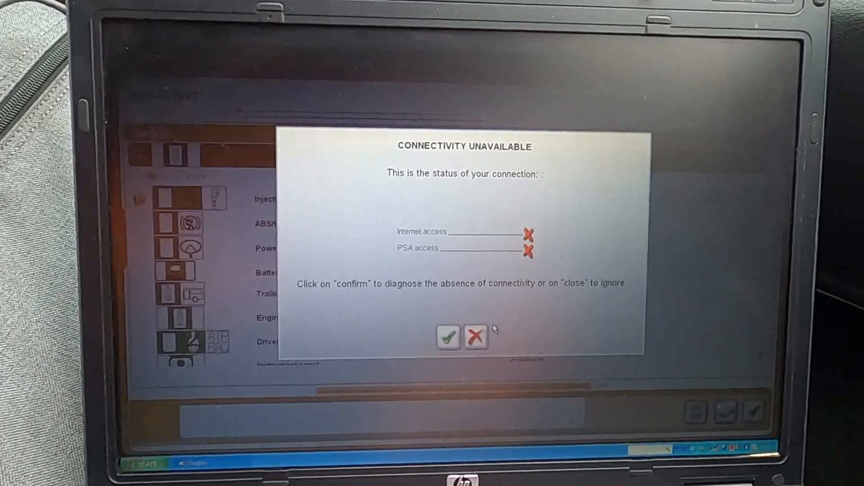
{"action": "left_click", "coordinate": [475, 336]}
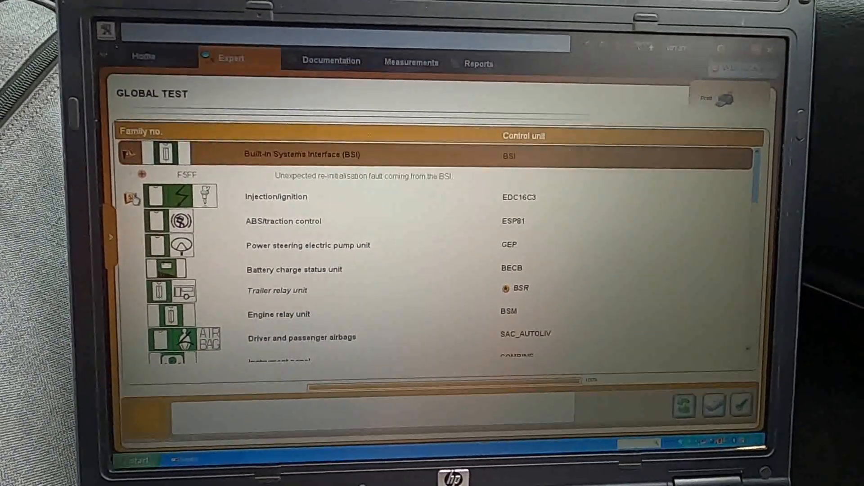
{"action": "left_click", "coordinate": [276, 197]}
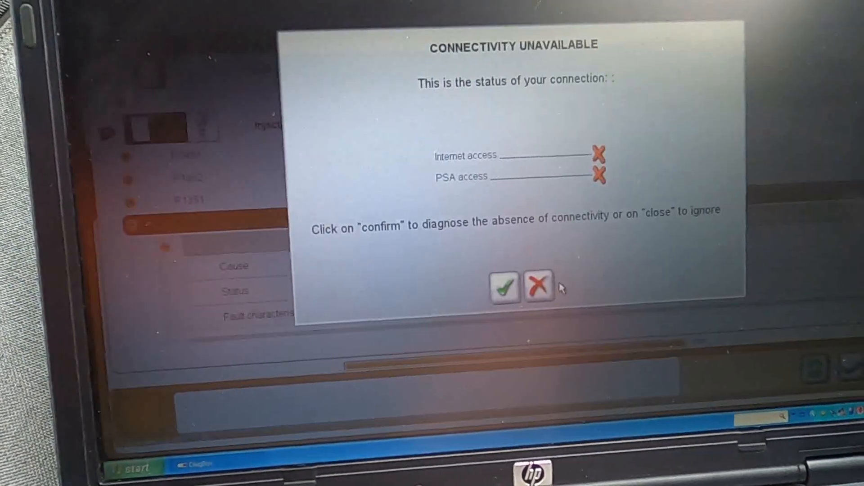
{"action": "left_click", "coordinate": [539, 289]}
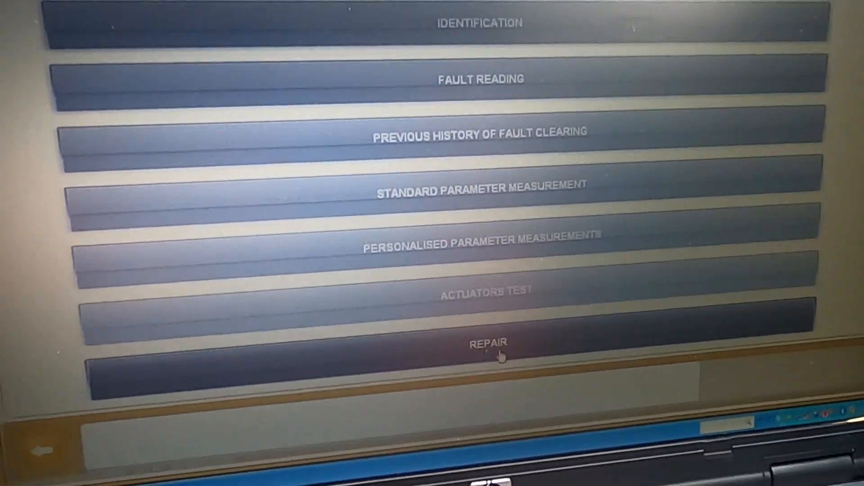
- Start the EDC16C3 Repair > Reading and clearing of faults and accept the after-sales zone warning
{"action": "left_click", "coordinate": [487, 342]}
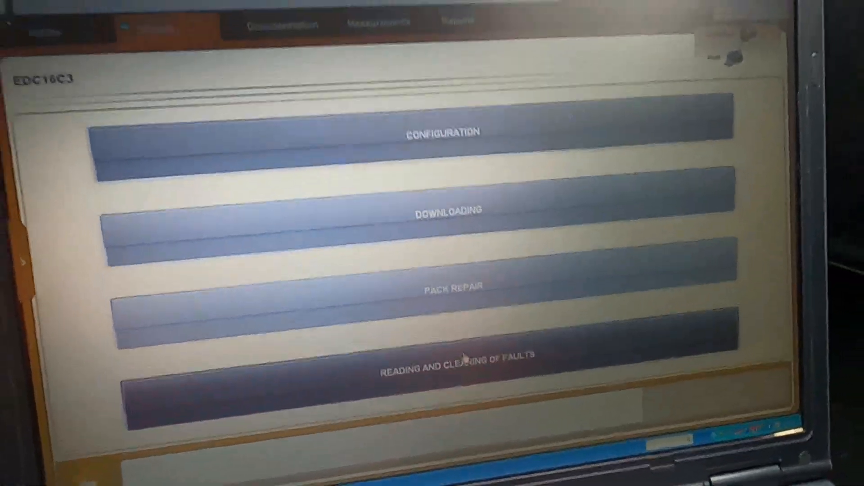
{"action": "left_click", "coordinate": [447, 369]}
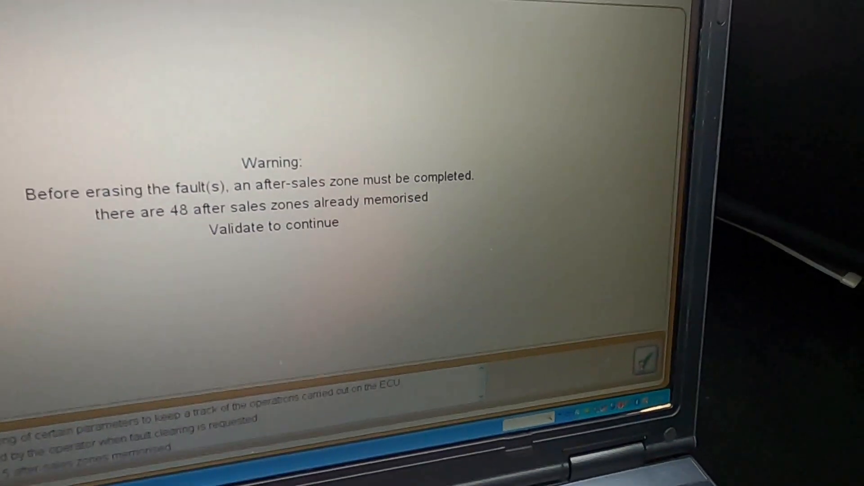
{"action": "left_click", "coordinate": [645, 356]}
{"action": "type", "text": "223"}
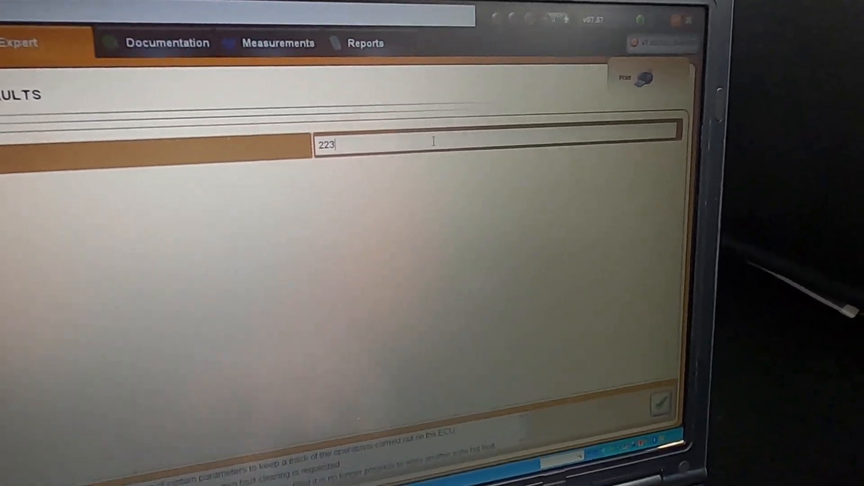
- Complete the mileage as 223000 km and validate the service zone 49 summary
{"action": "type", "text": "000"}
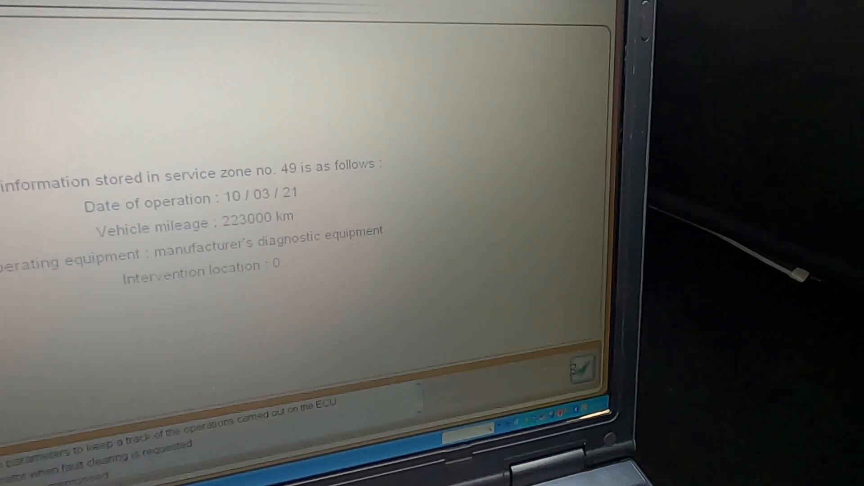
{"action": "left_click", "coordinate": [583, 367]}
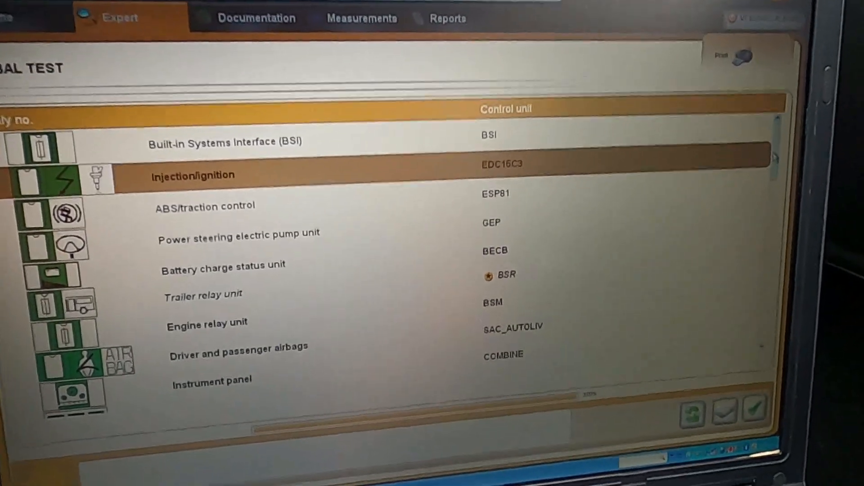
- Scroll through the rescanned Global Test control unit list
{"action": "scroll", "scroll_direction": "down", "scroll_amount": 3}
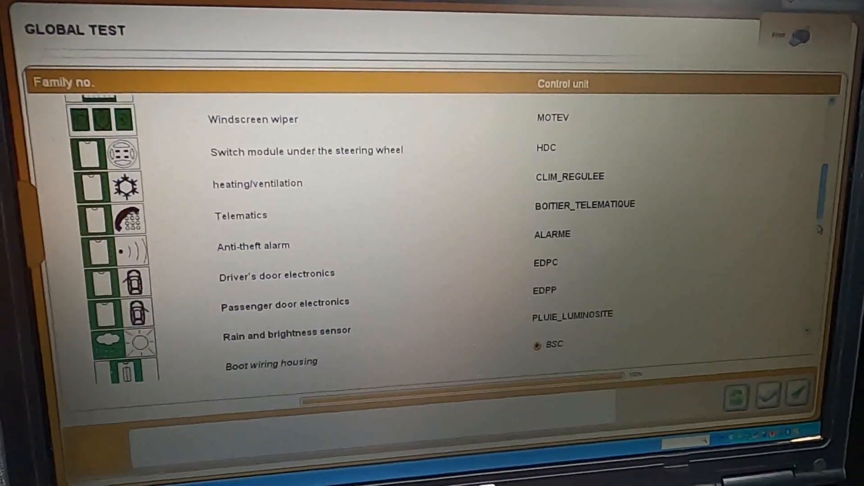
{"action": "scroll", "scroll_direction": "down", "scroll_amount": 3}
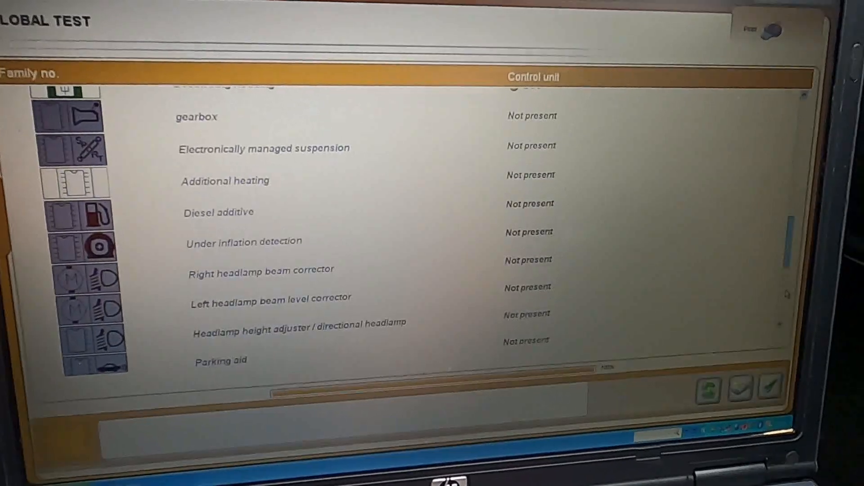
{"action": "scroll", "scroll_direction": "up", "scroll_amount": 3}
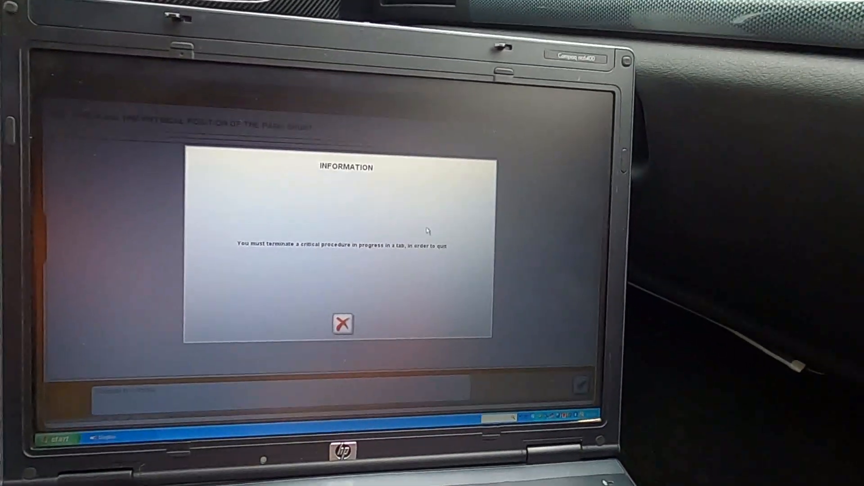
- Dismiss the critical procedure notice, confirm quitting and acknowledge the BSI notice to close diagnosis
{"action": "left_click", "coordinate": [342, 324]}
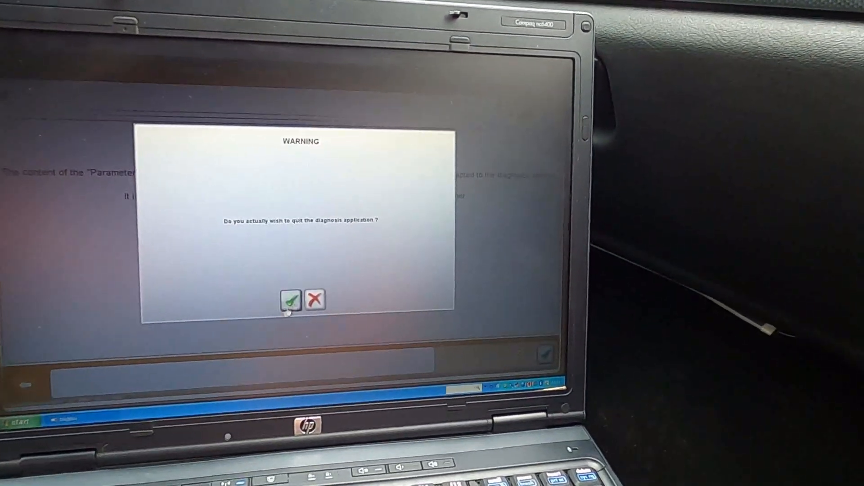
{"action": "left_click", "coordinate": [315, 300]}
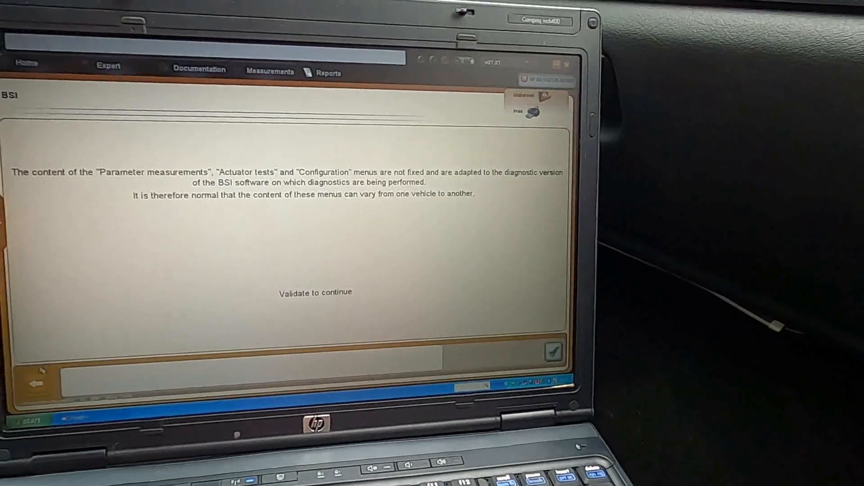
{"action": "left_click", "coordinate": [552, 353]}
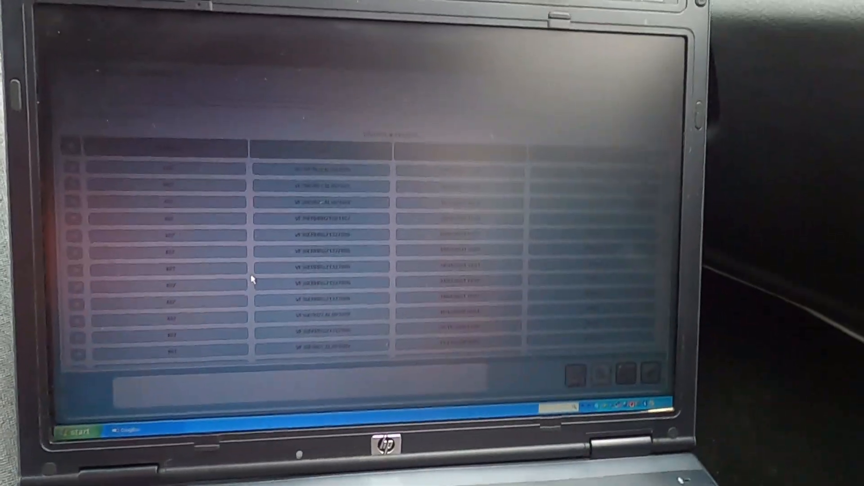